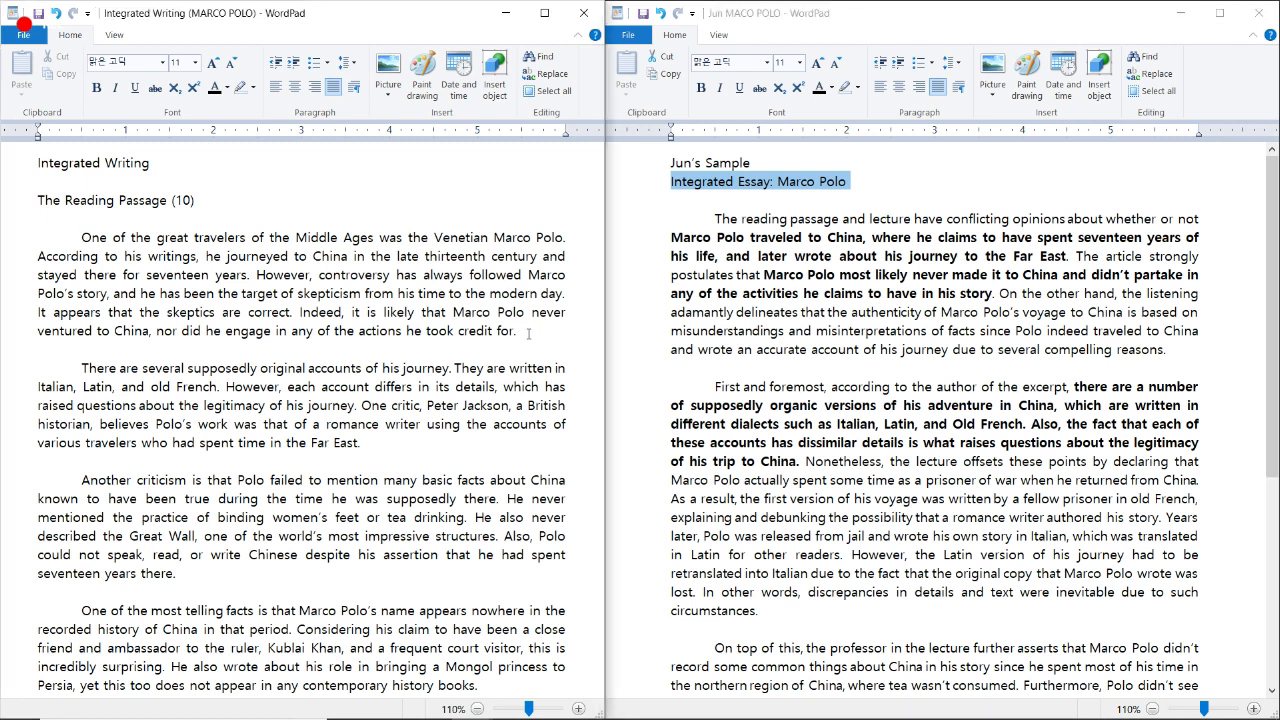
mouse_move(528, 333)
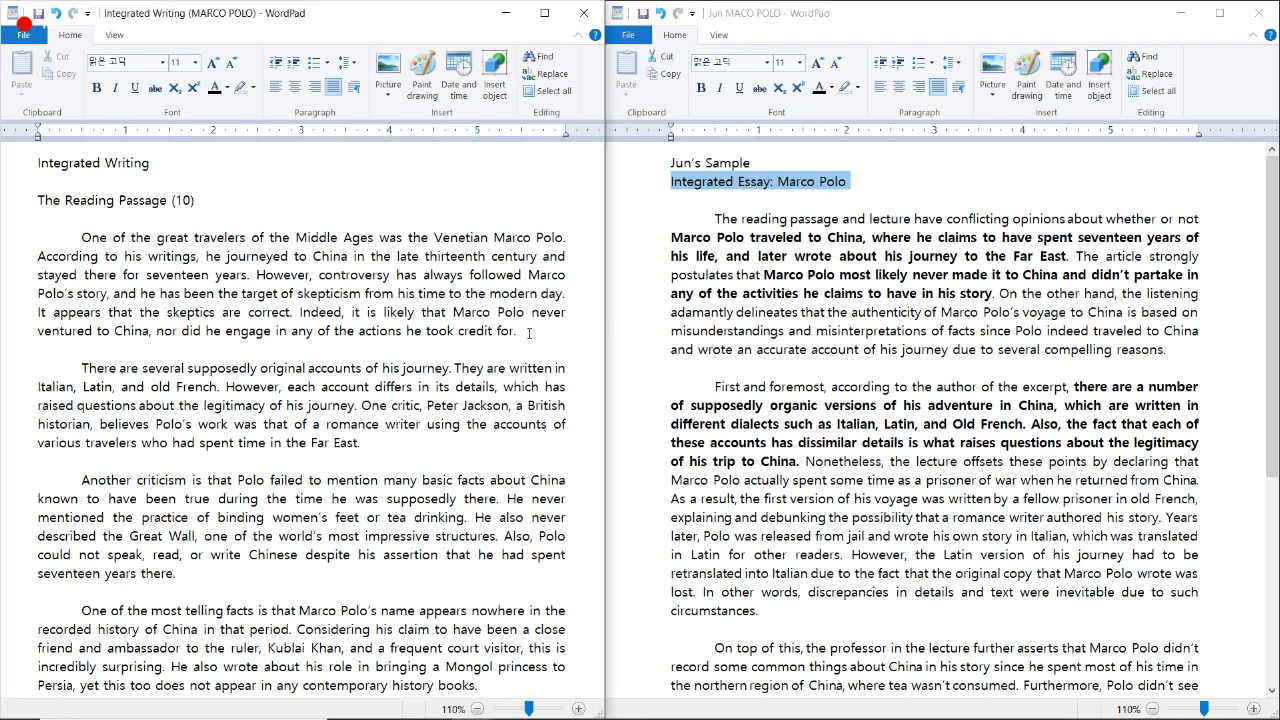
Step: In the reading, select 'seventeen' and the claim about differing accounts
click(37, 180)
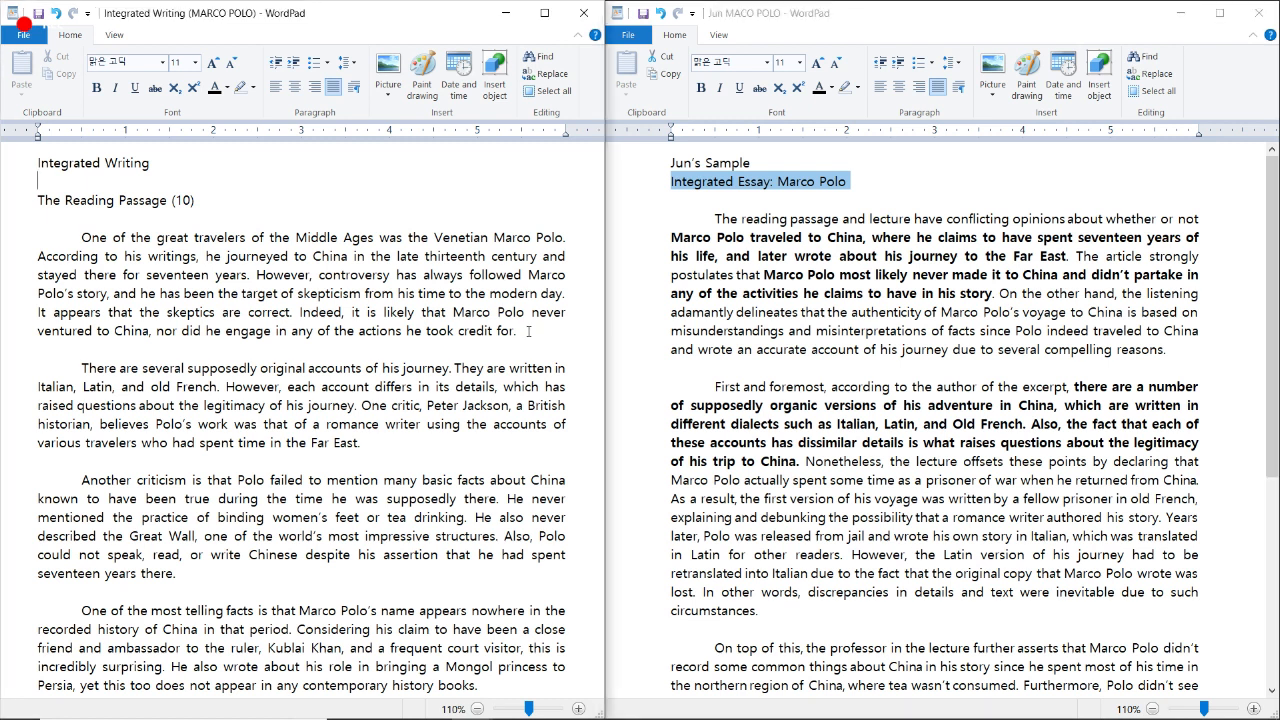
drag(113, 331, 516, 331)
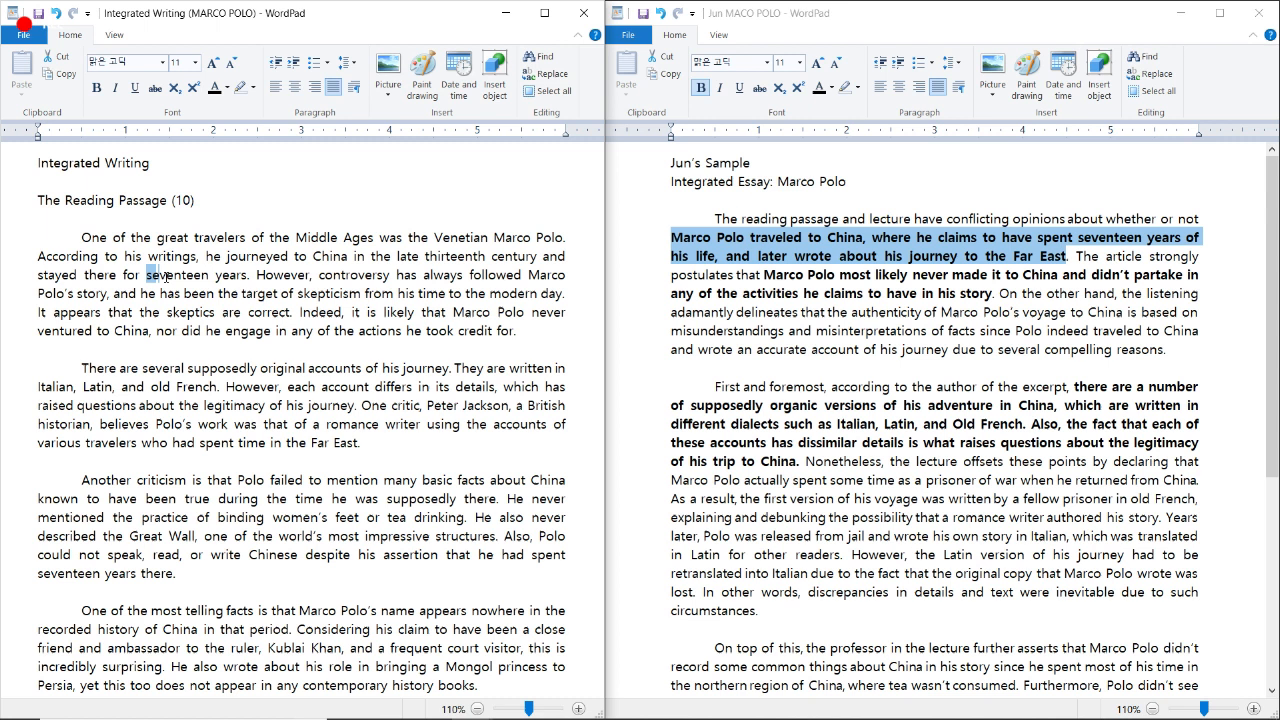
double_click(190, 275)
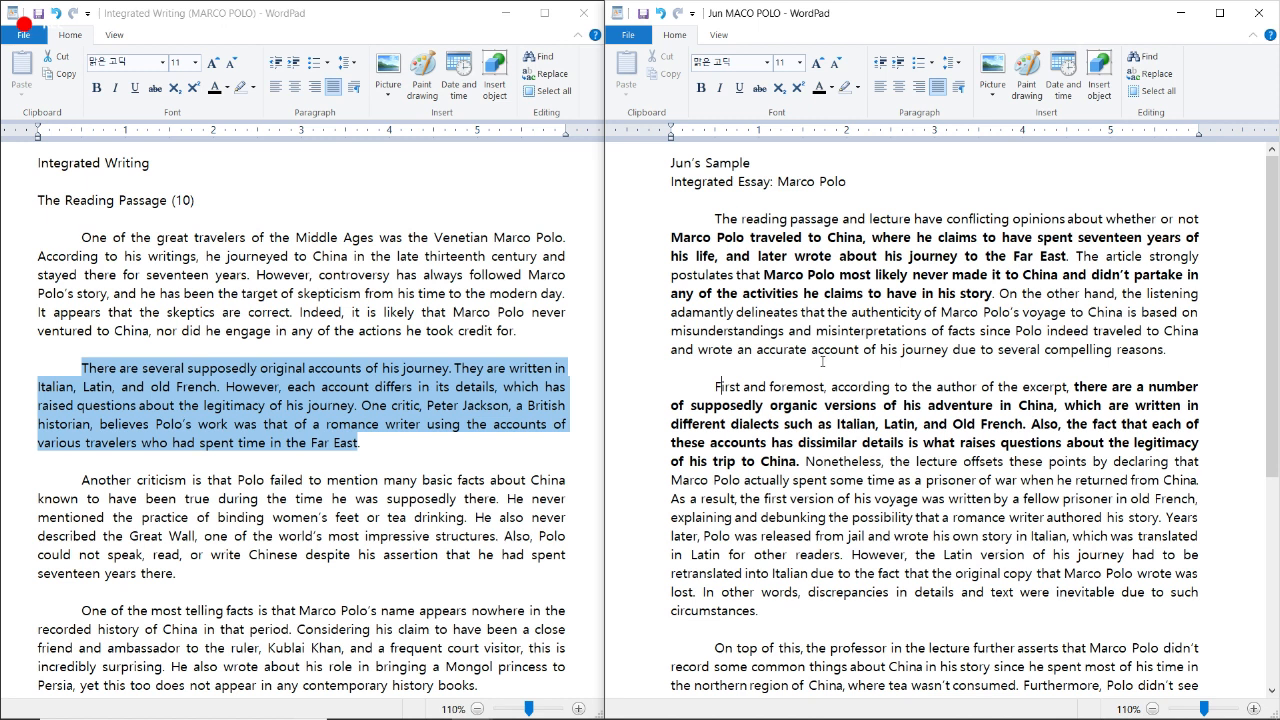
click(240, 405)
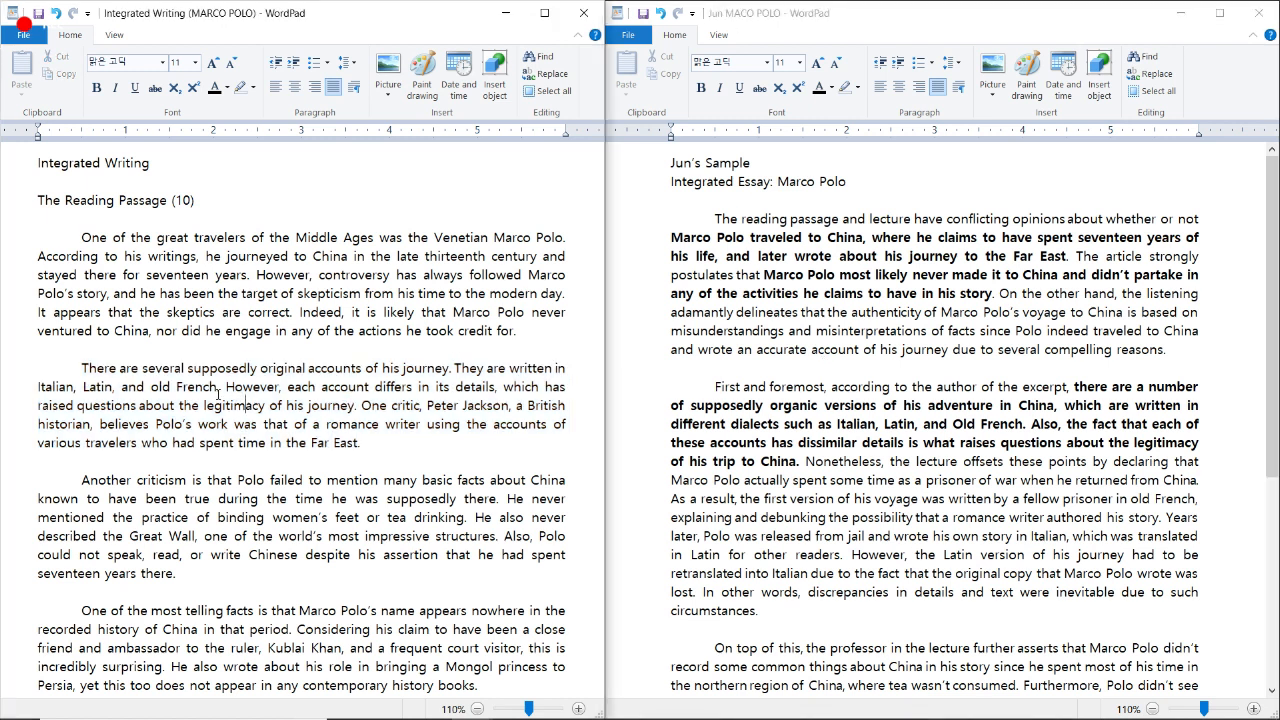
drag(81, 368, 268, 405)
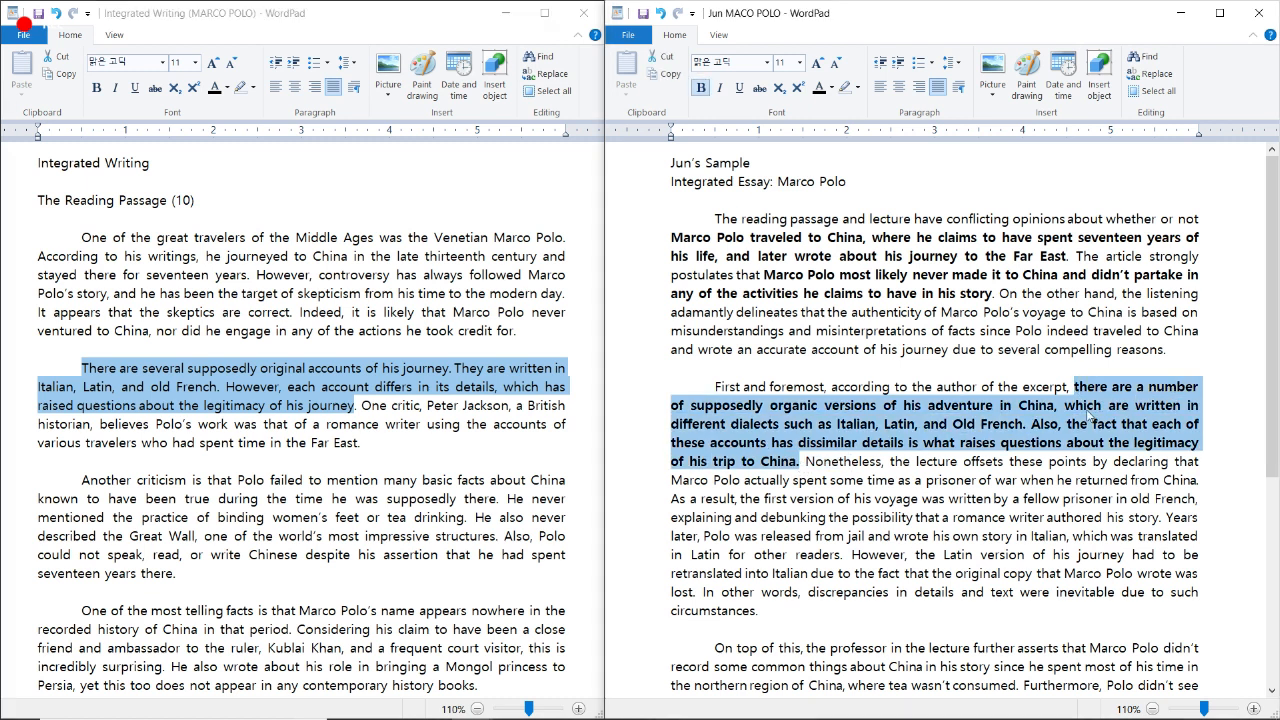
mouse_move(1234, 411)
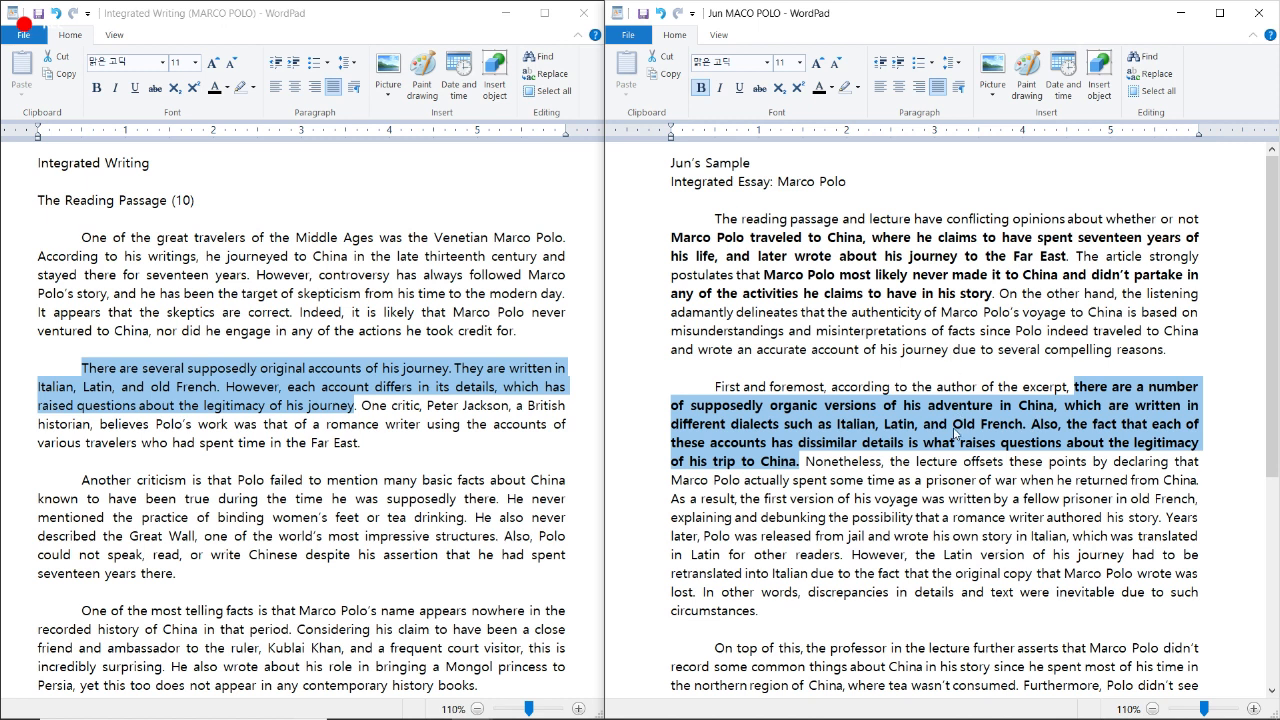
Step: Mark the essay's rebuttal about missing obvious facts and the reading's point about Polo's missing name
click(79, 480)
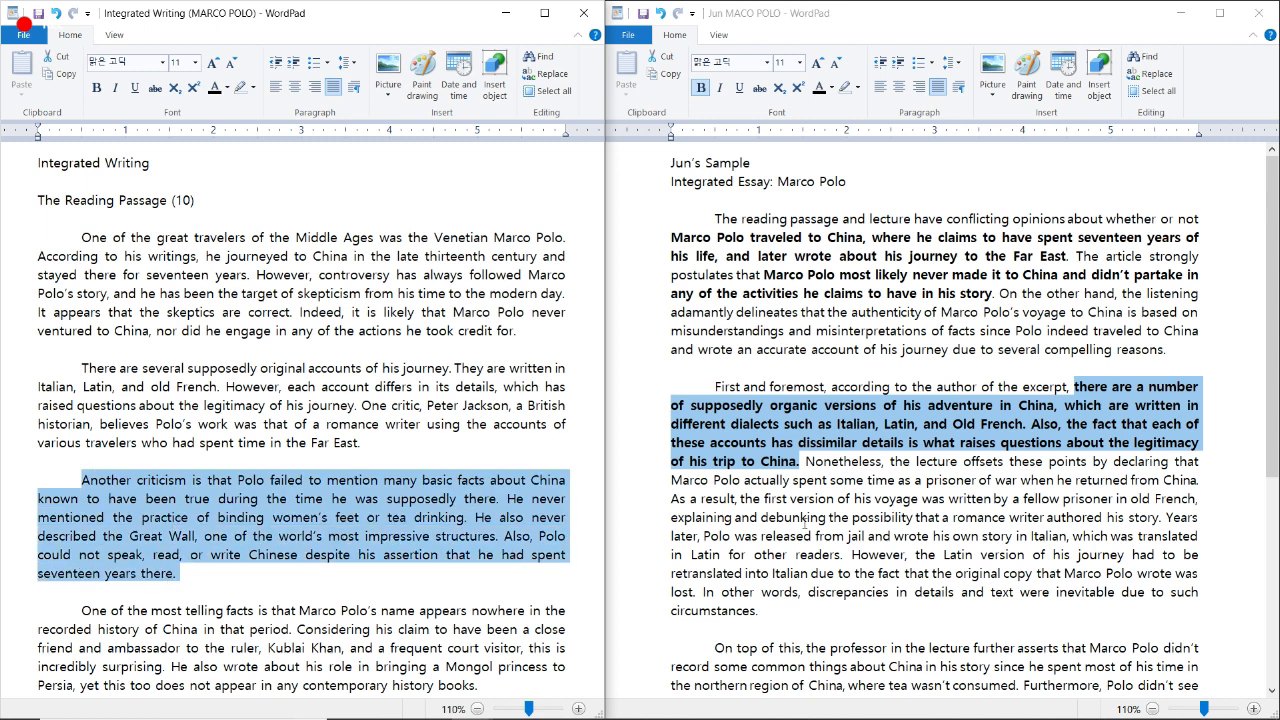
scroll(down, 3)
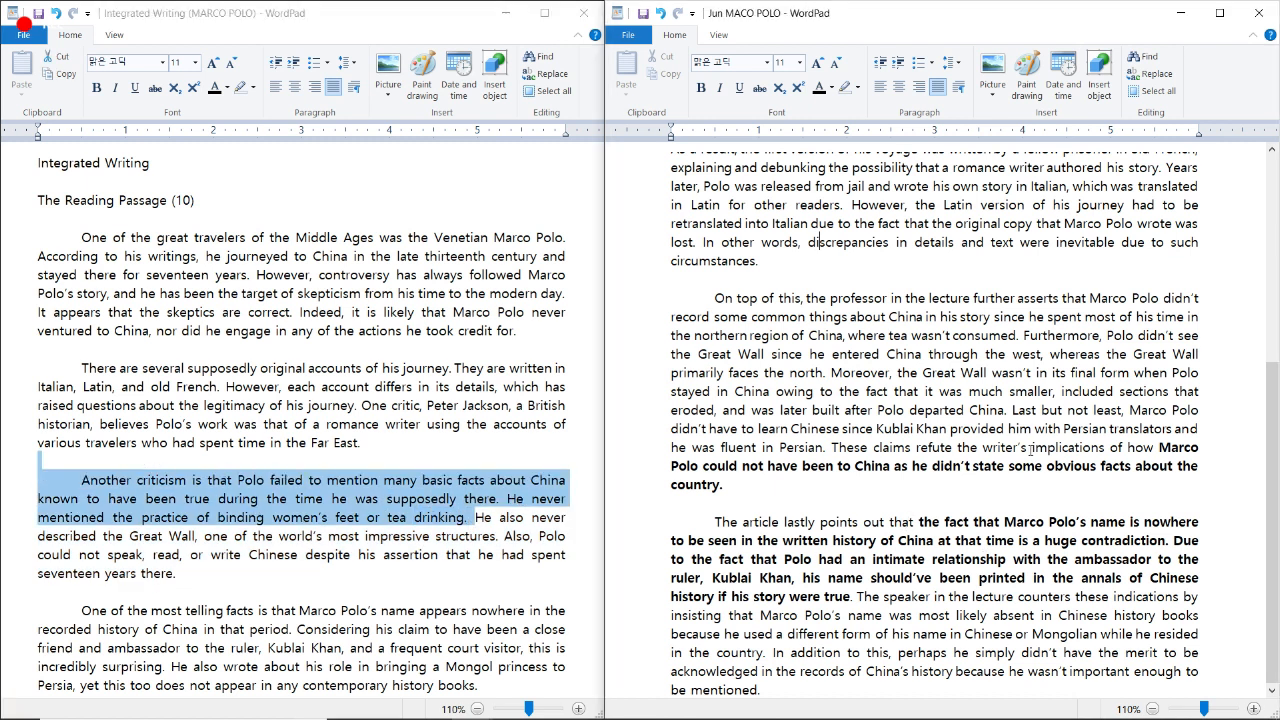
drag(1160, 447, 725, 484)
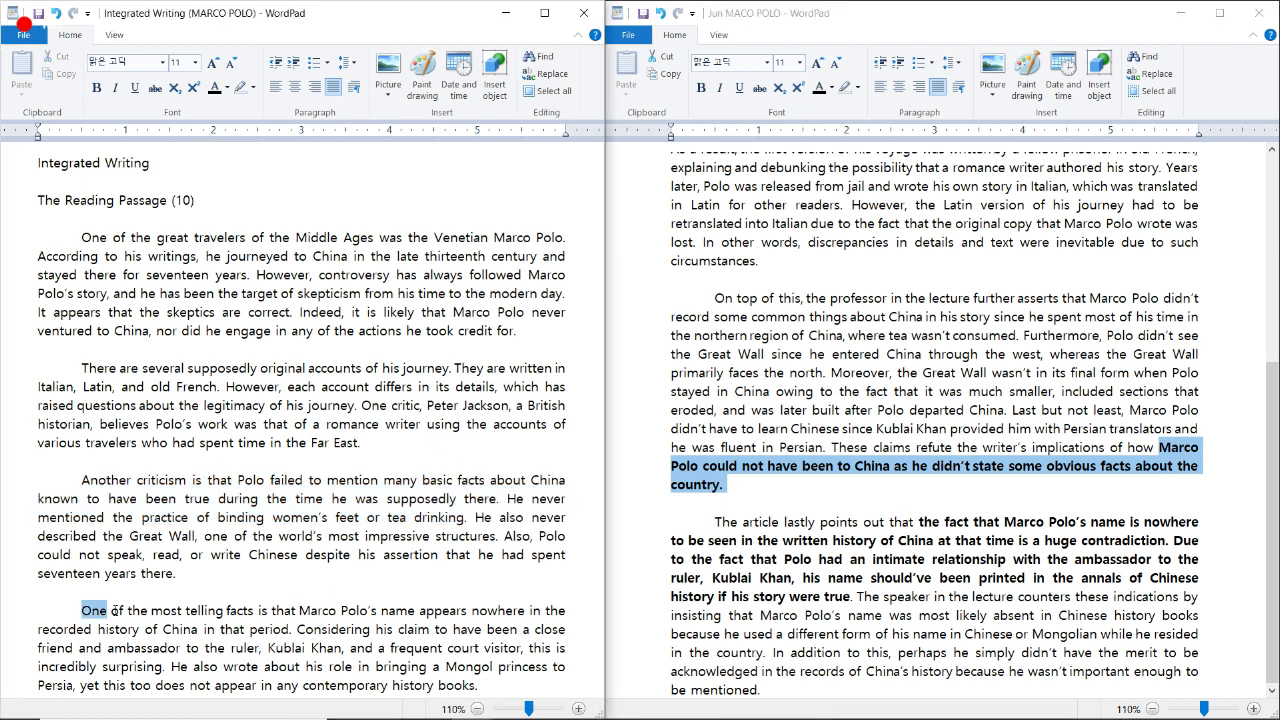
drag(83, 610, 478, 685)
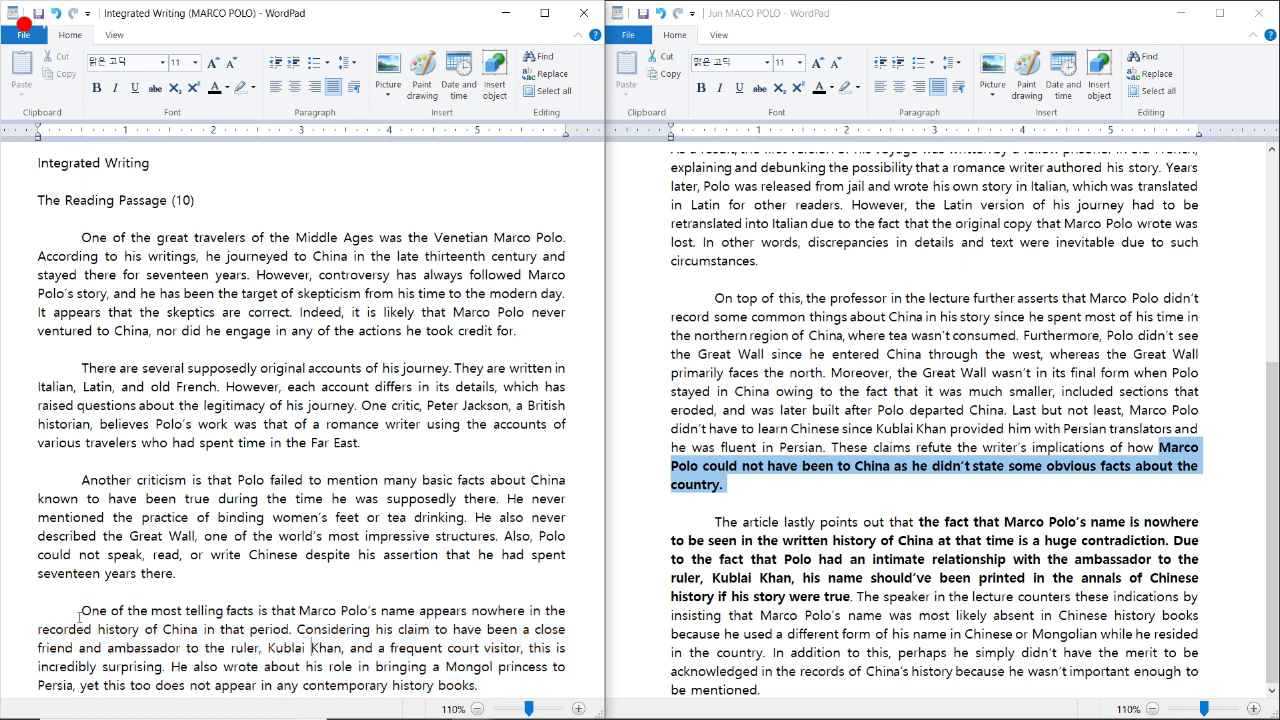
drag(82, 610, 342, 648)
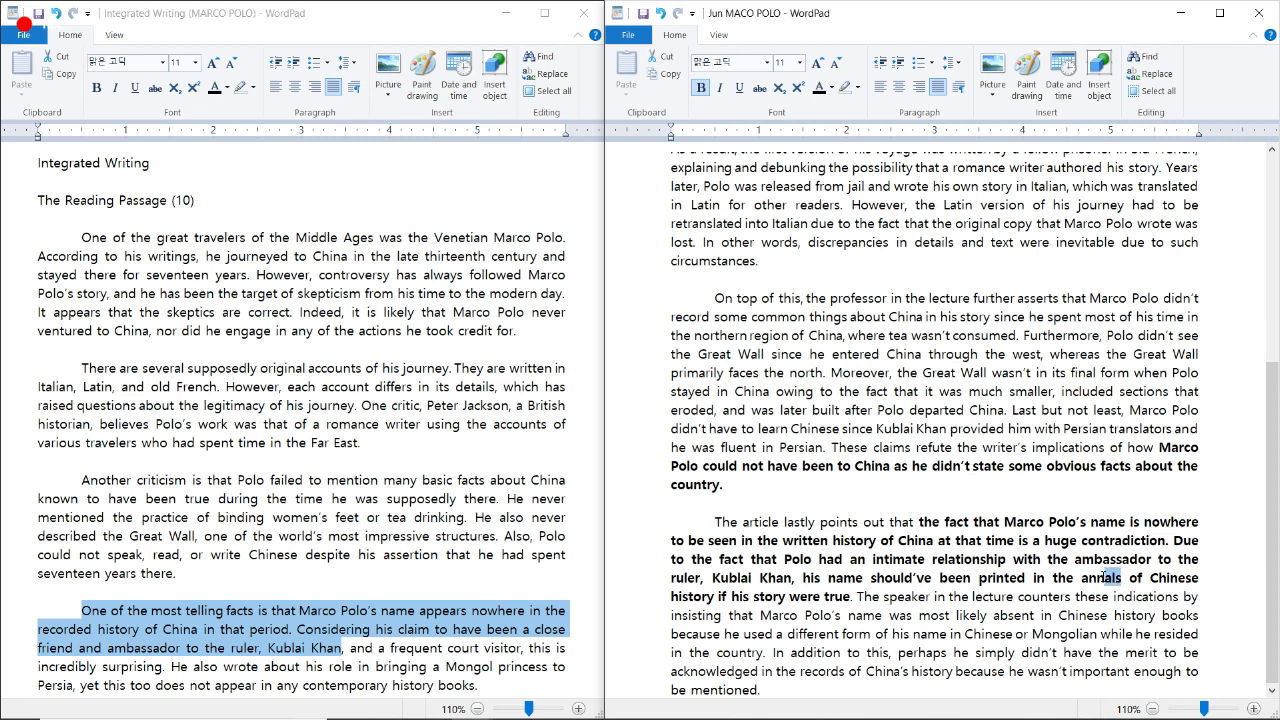
Step: Select 'annals' in the essay and type 'I wrote and always write too much info from the lecture.'
double_click(1098, 577)
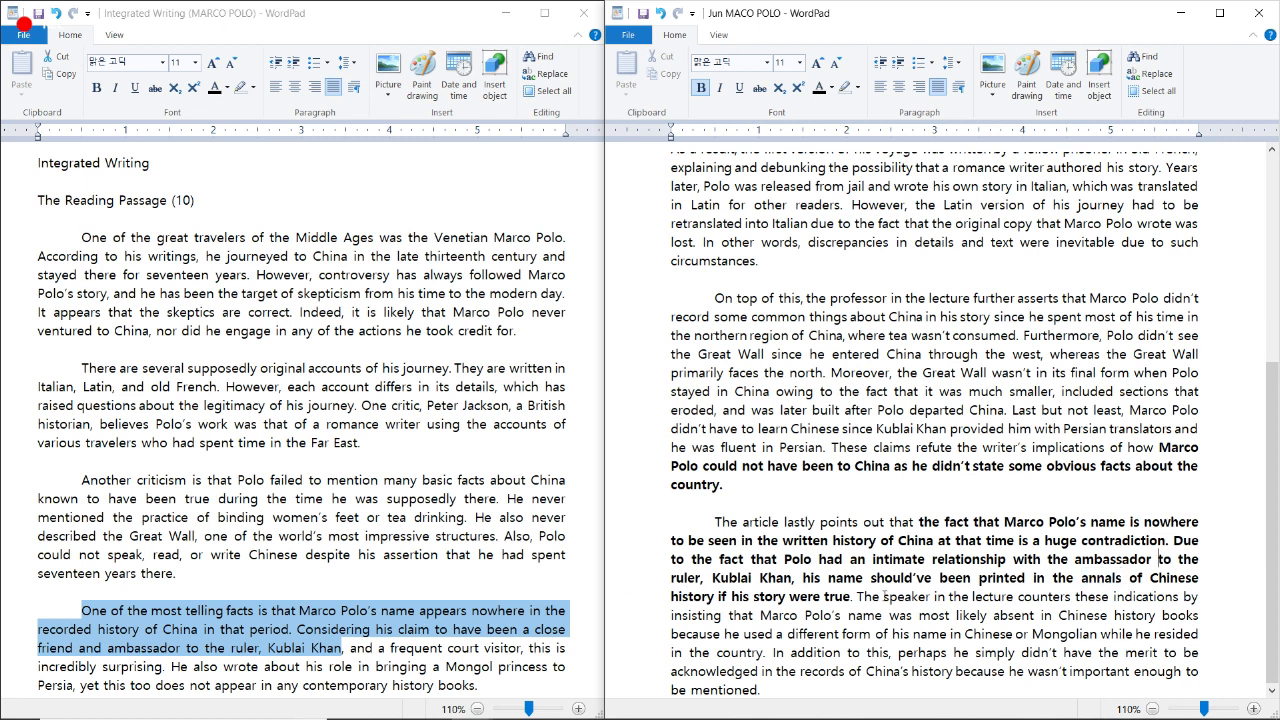
drag(914, 521, 856, 596)
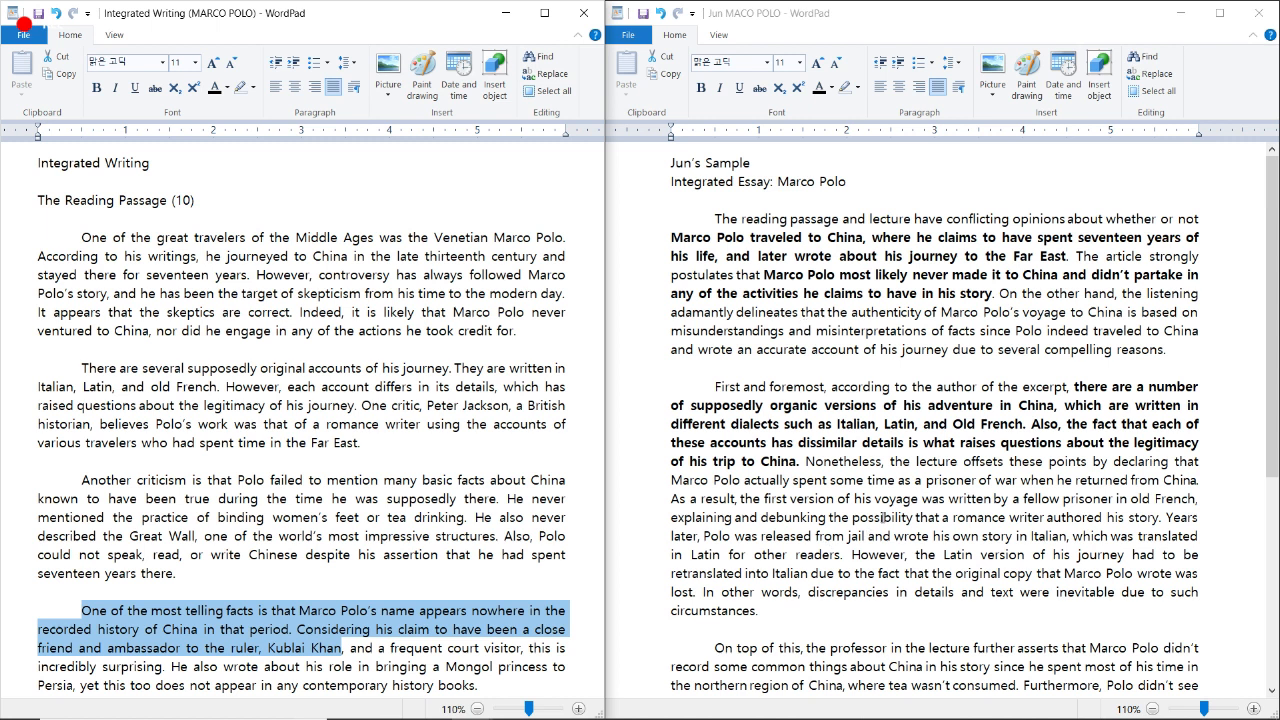
scroll(down, 3)
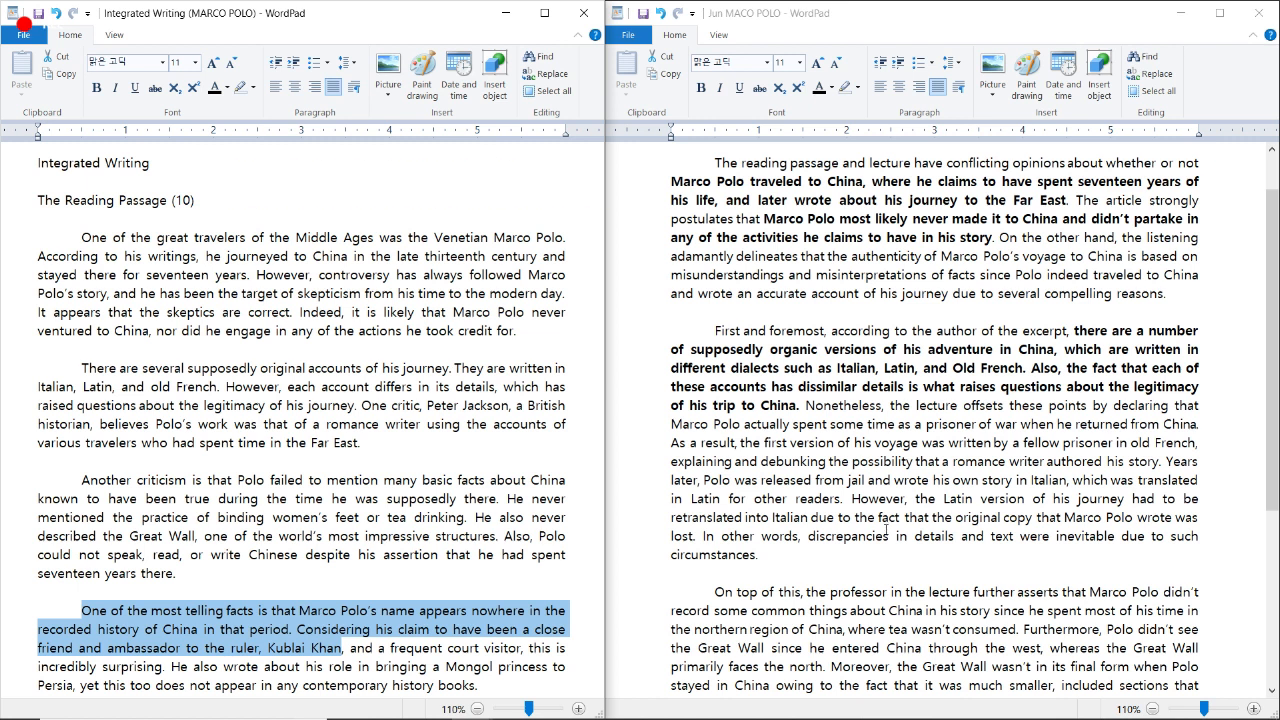
text(I wrote and always write too much info from the lecture.)
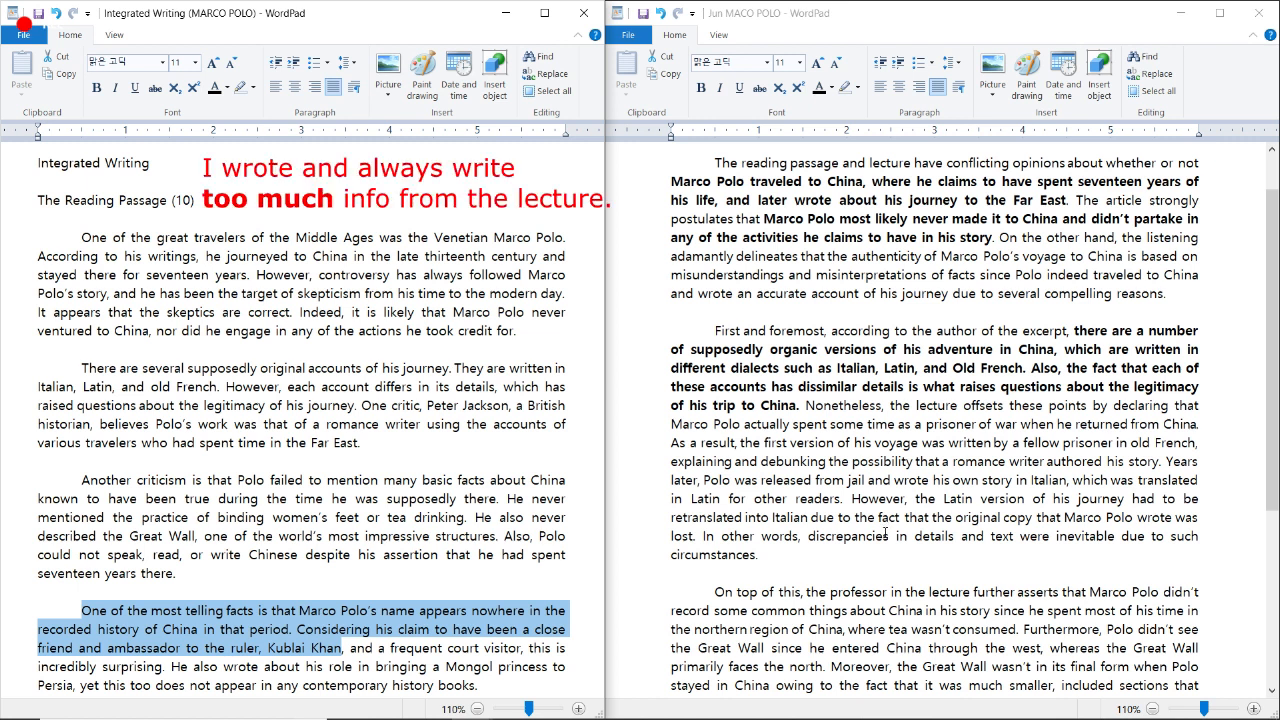
scroll(down, 3)
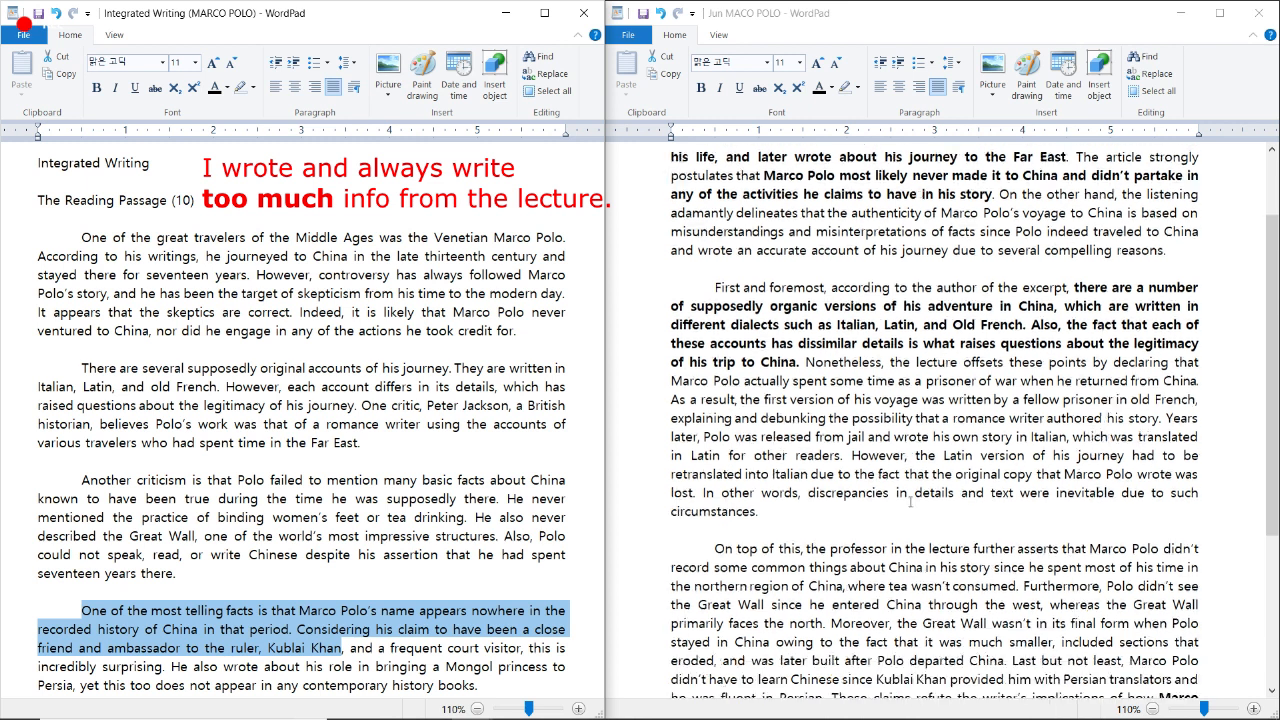
scroll(down, 3)
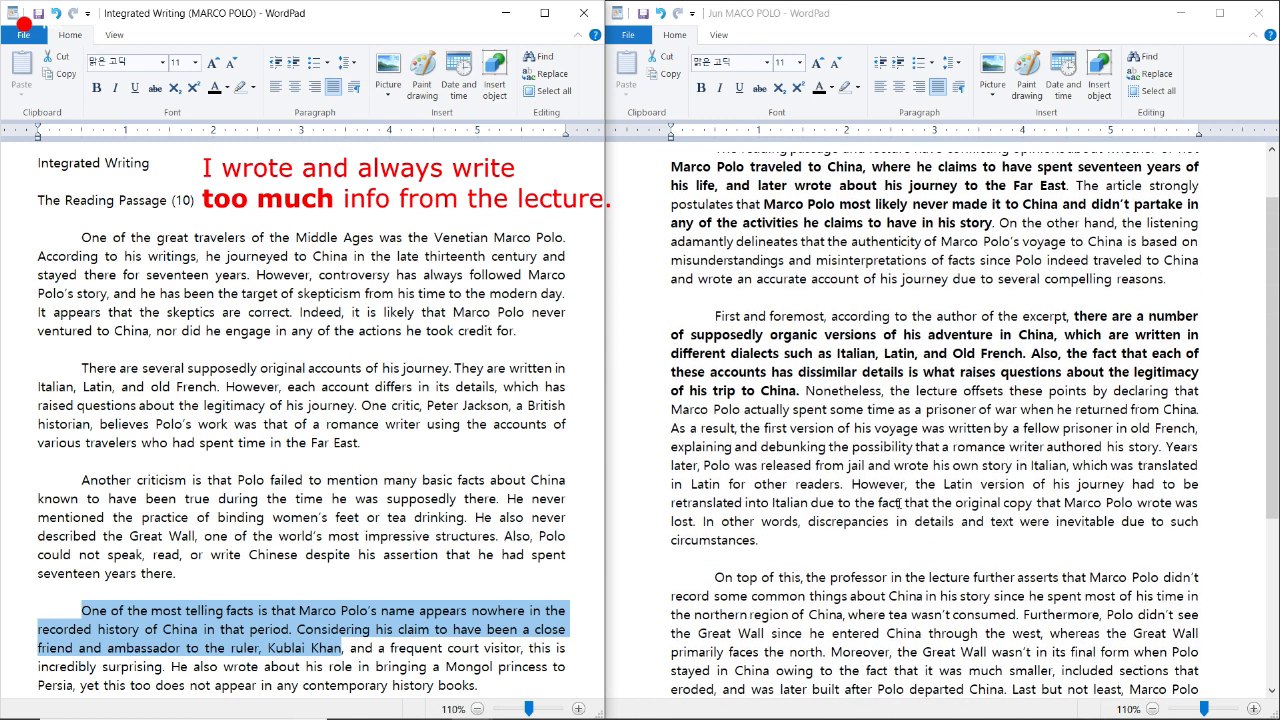
Step: Highlight the bold thesis sentence ending the opening paragraph, then clear the mark
scroll(up, 3)
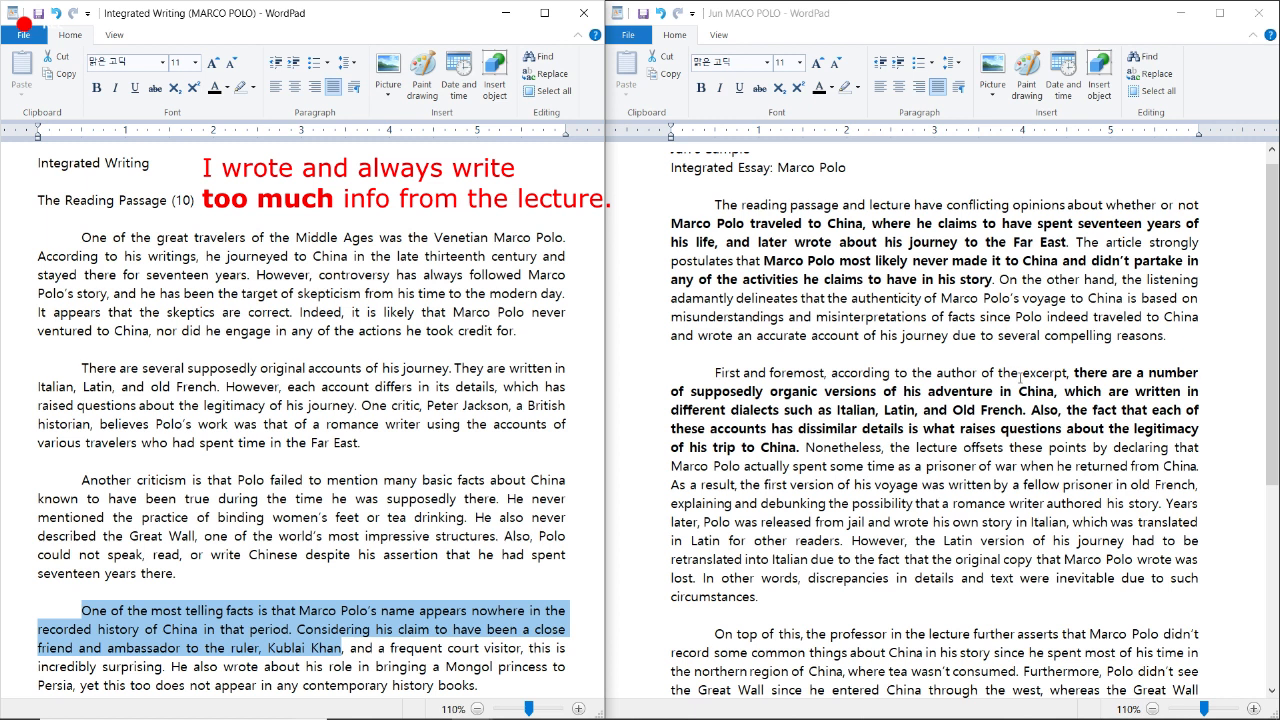
scroll(down, 3)
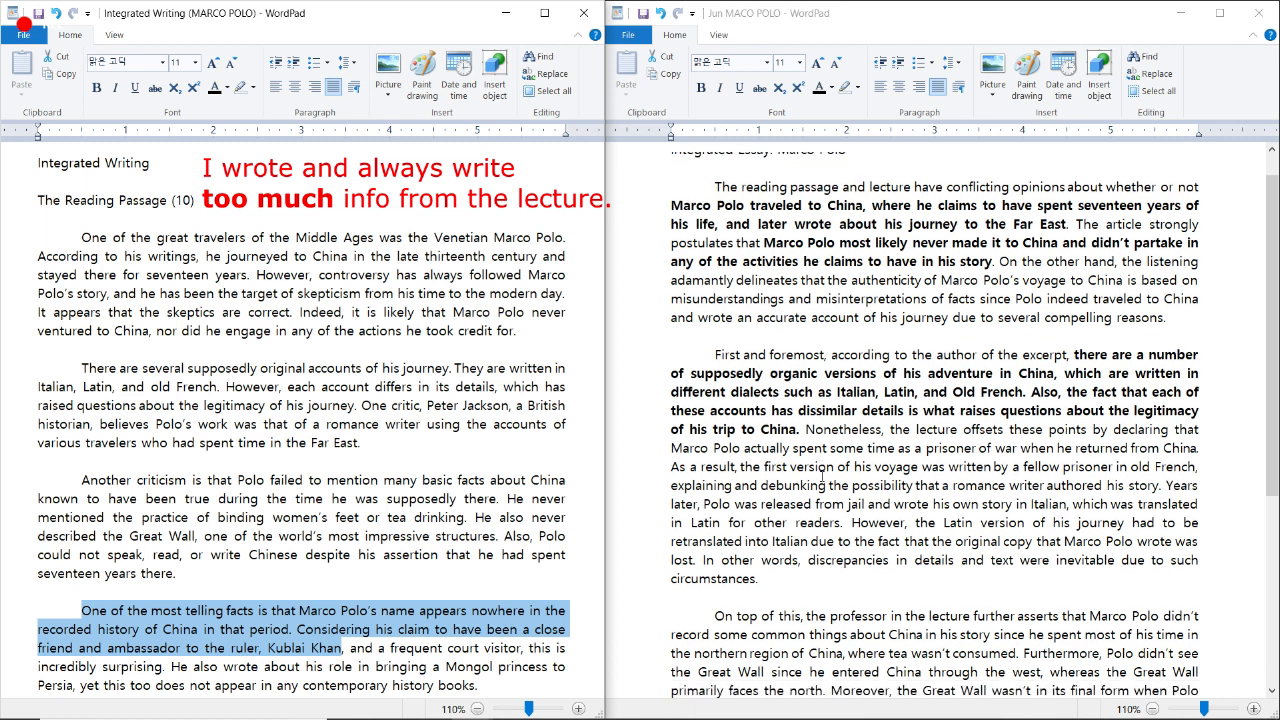
scroll(down, 3)
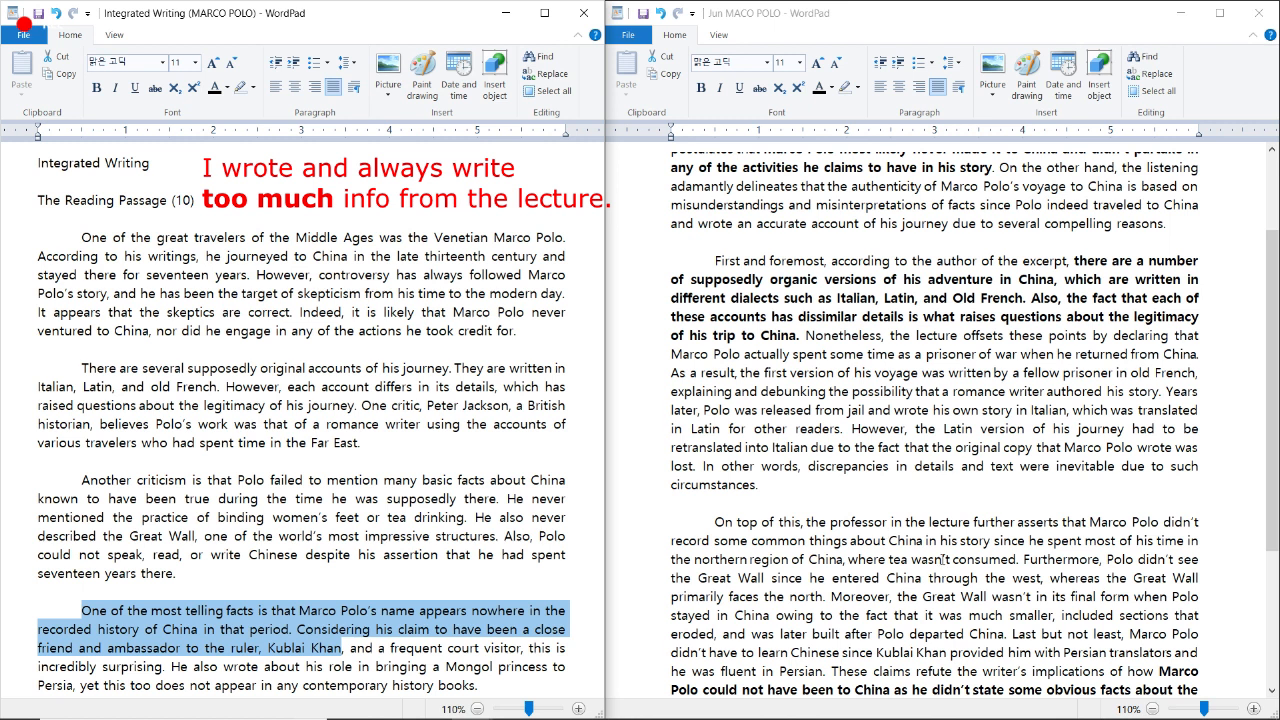
mouse_move(945, 553)
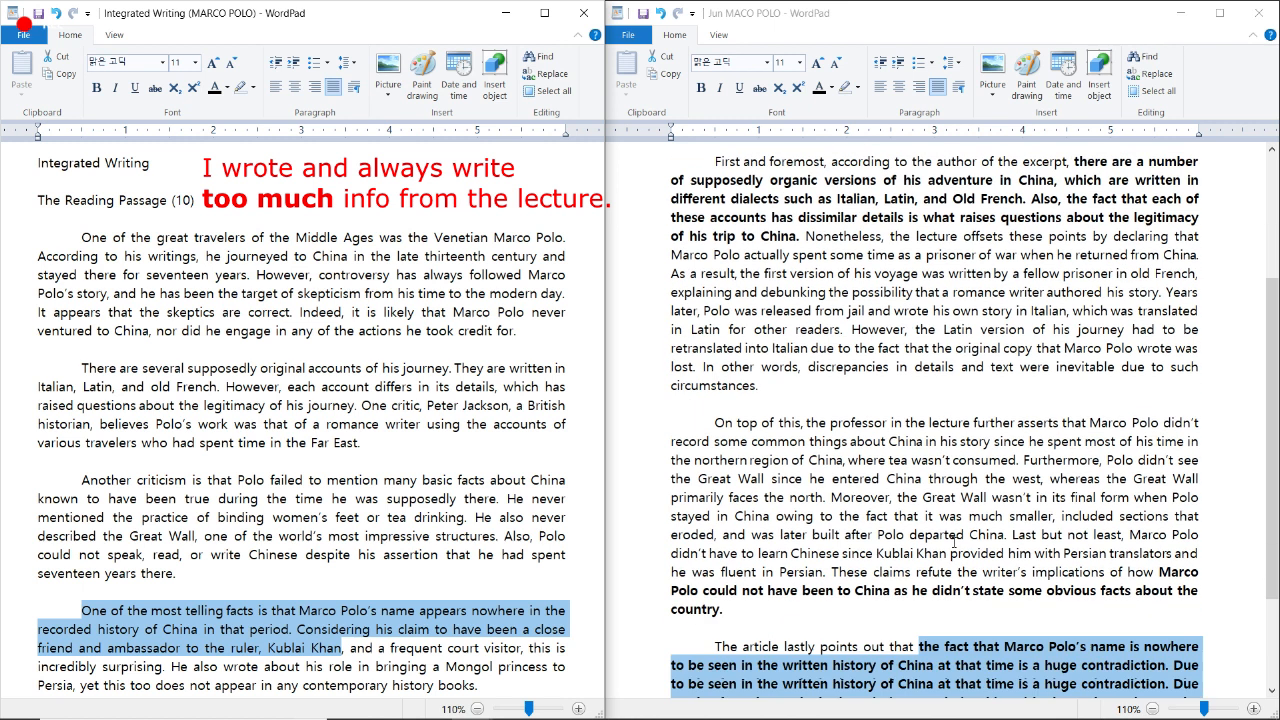
scroll(down, 3)
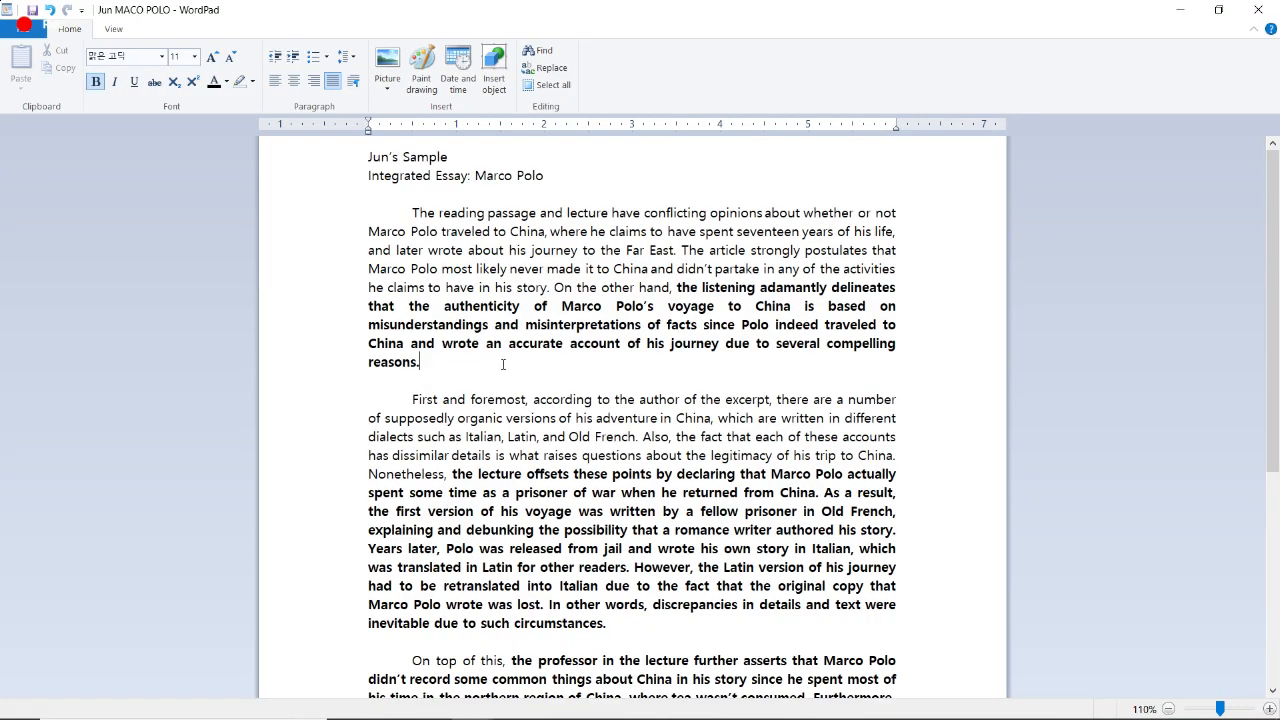
drag(568, 343, 420, 362)
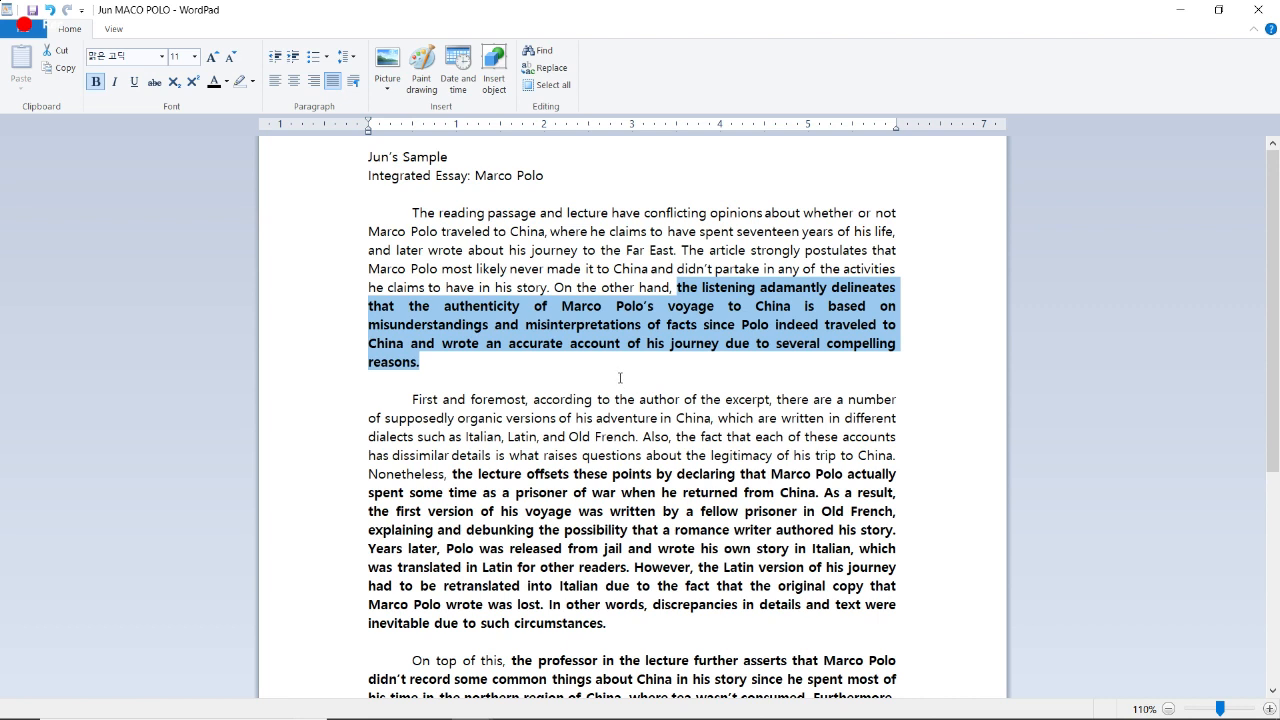
mouse_move(624, 372)
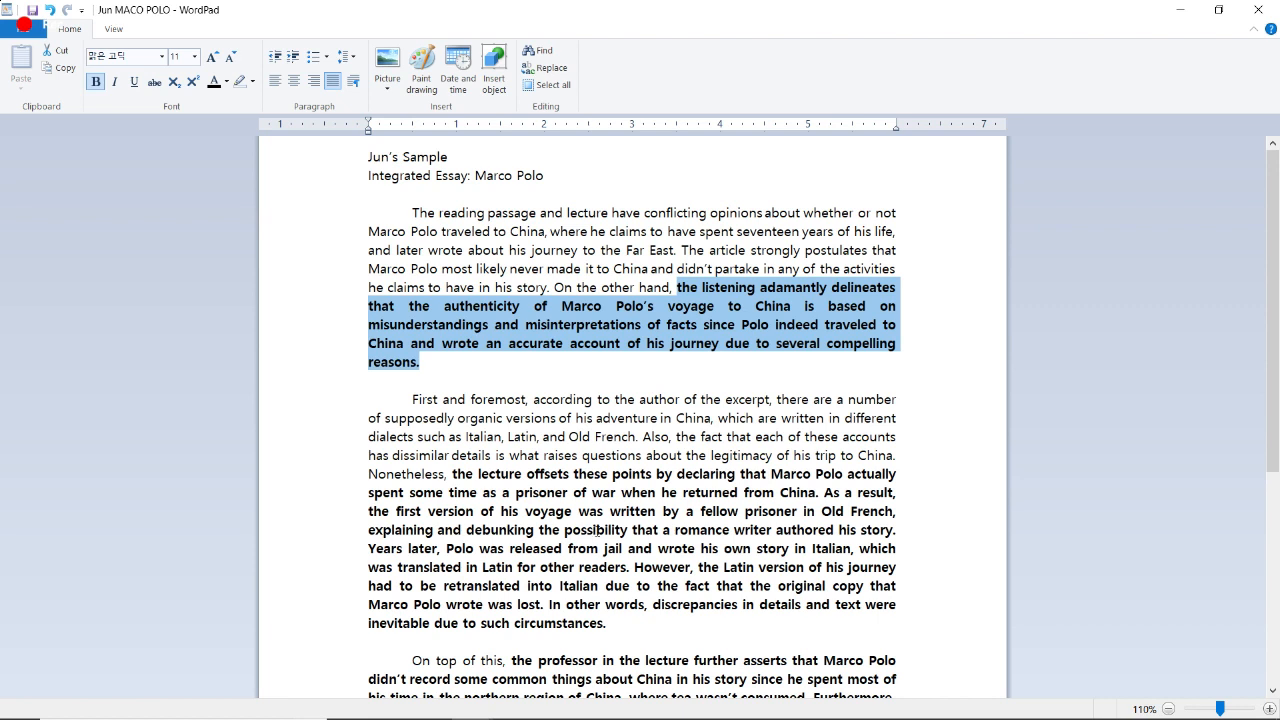
mouse_move(468, 365)
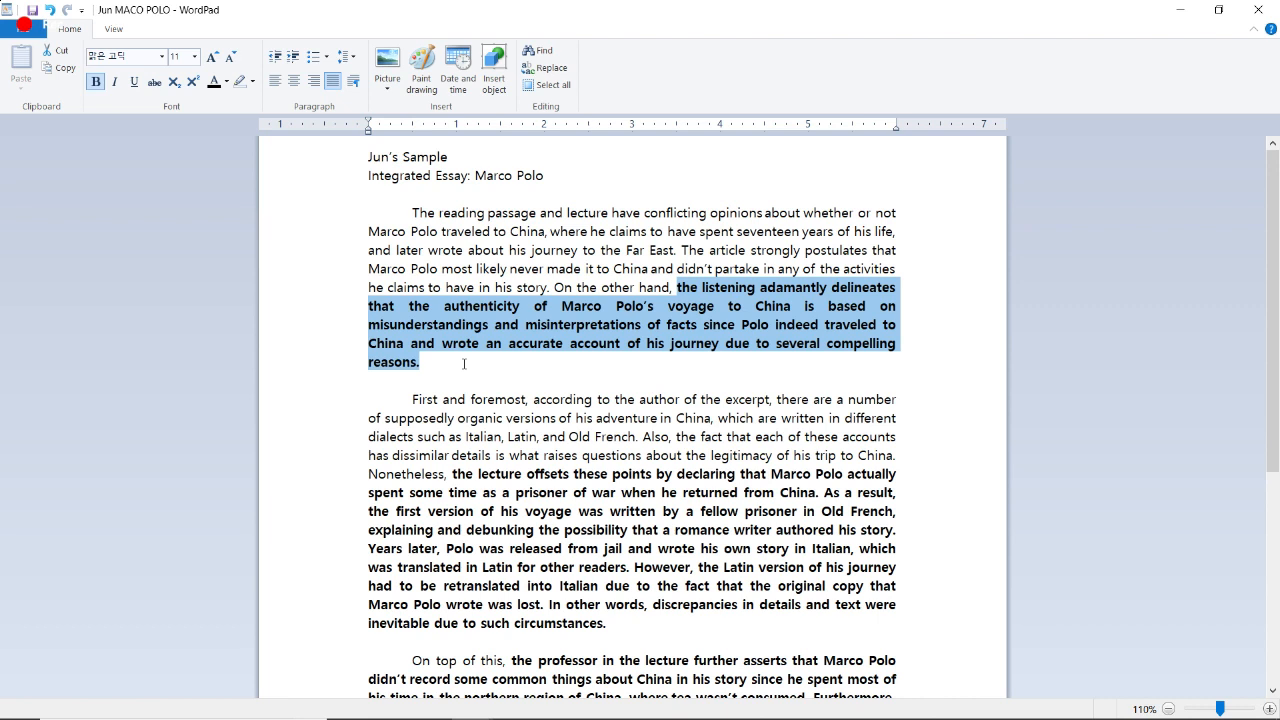
click(547, 547)
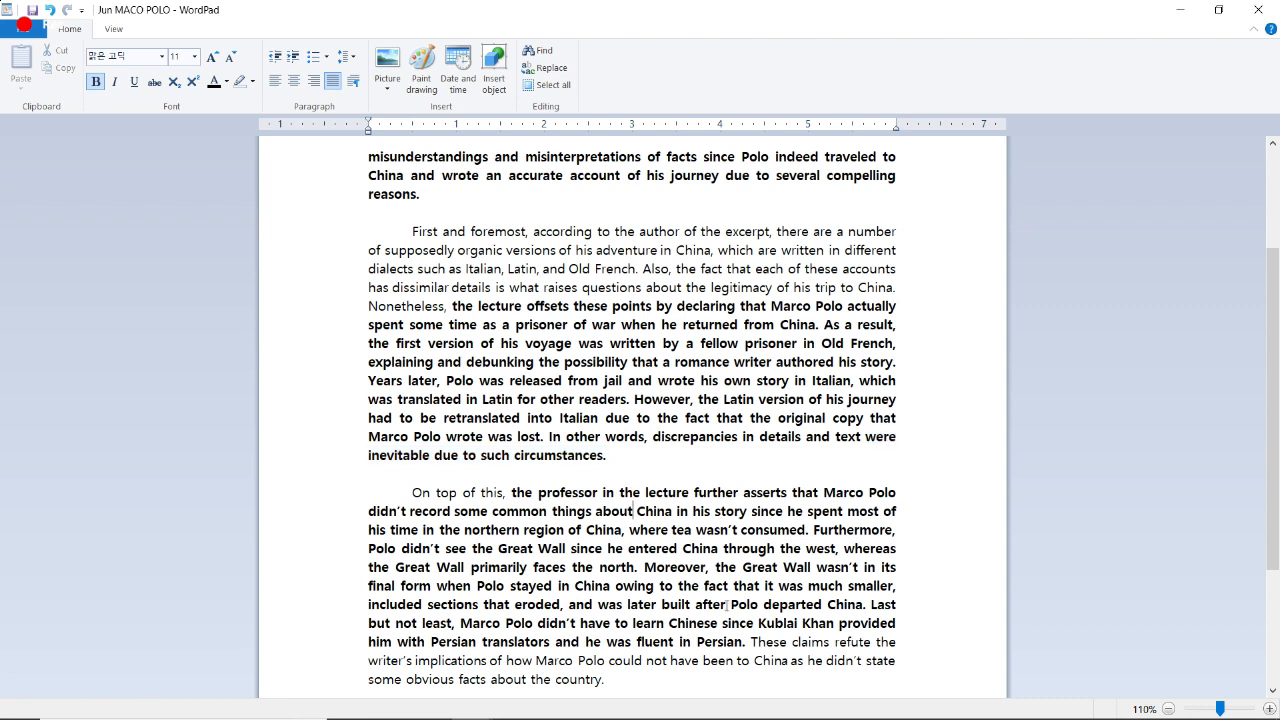
Step: Highlight the bold last-paragraph text from 'Marco Polo's name' to 'mentioned.'
scroll(down, 3)
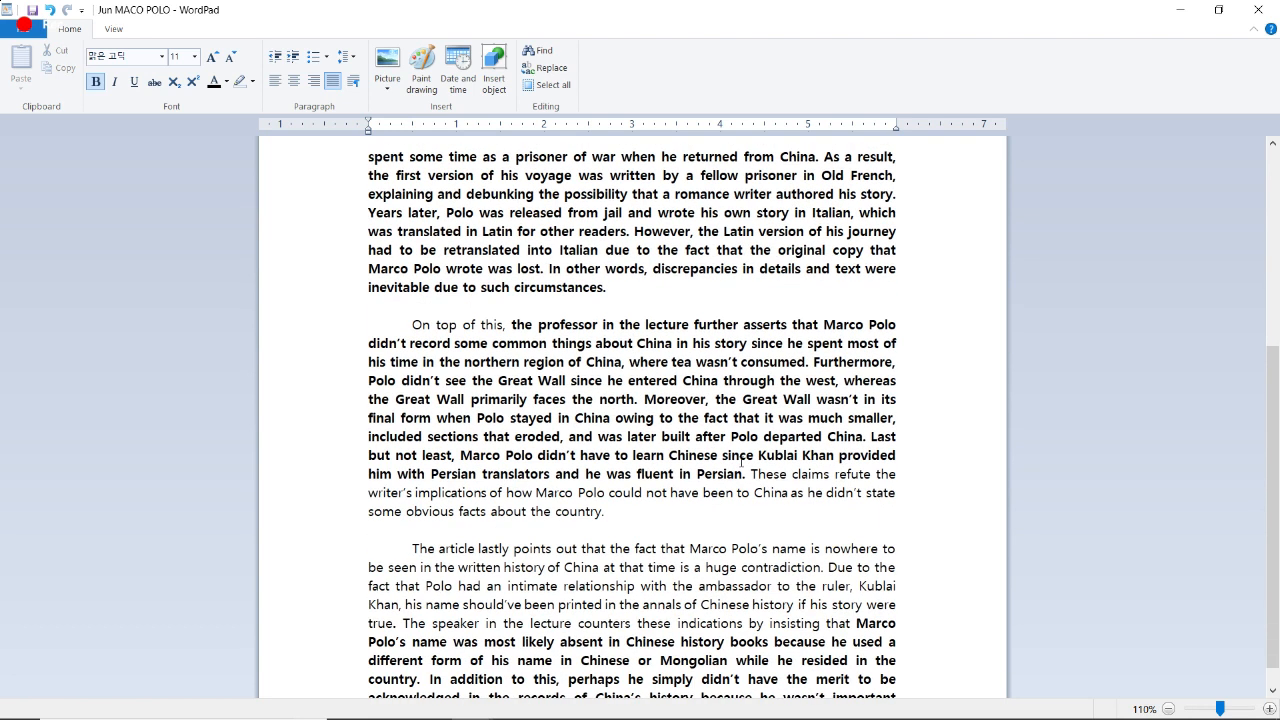
drag(509, 324, 745, 473)
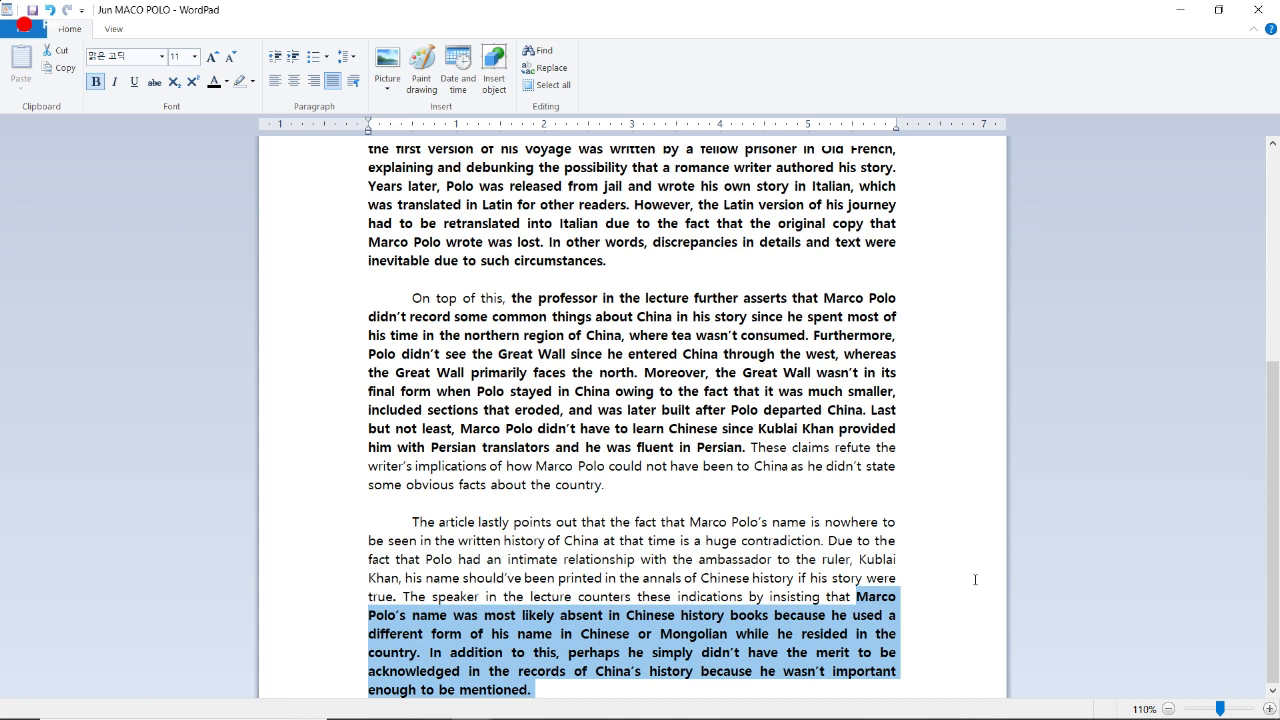
mouse_move(958, 586)
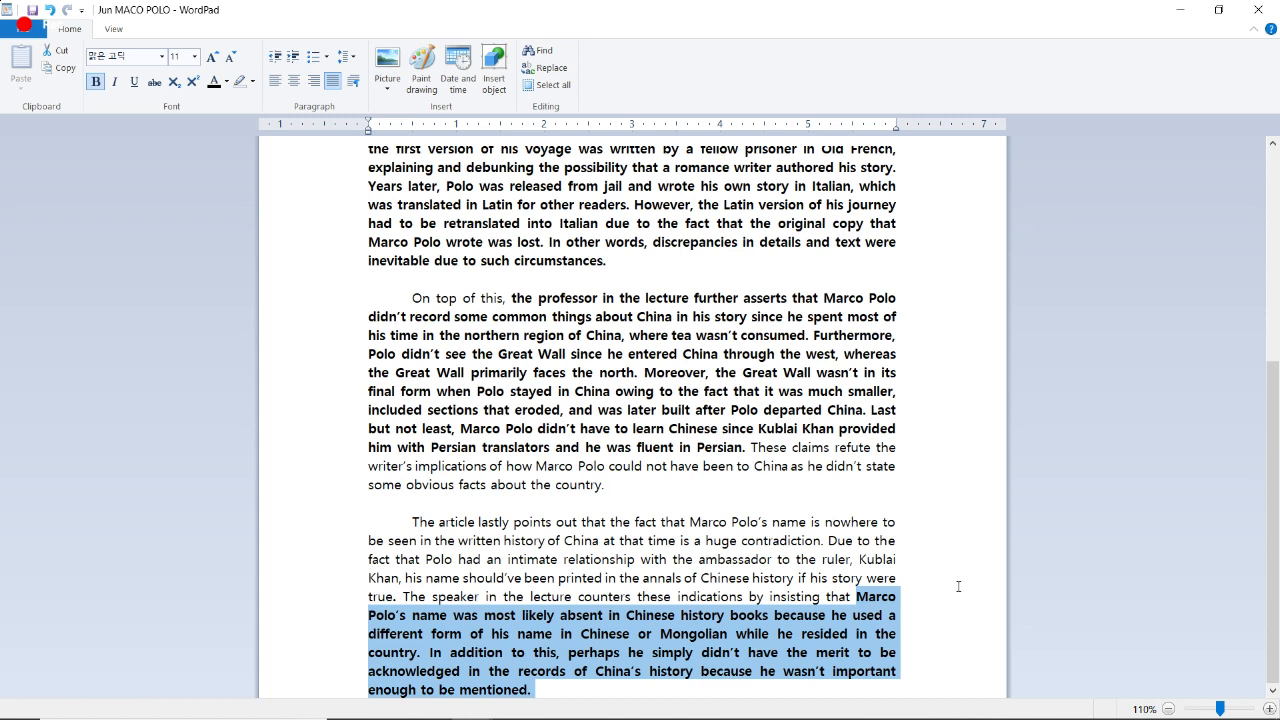